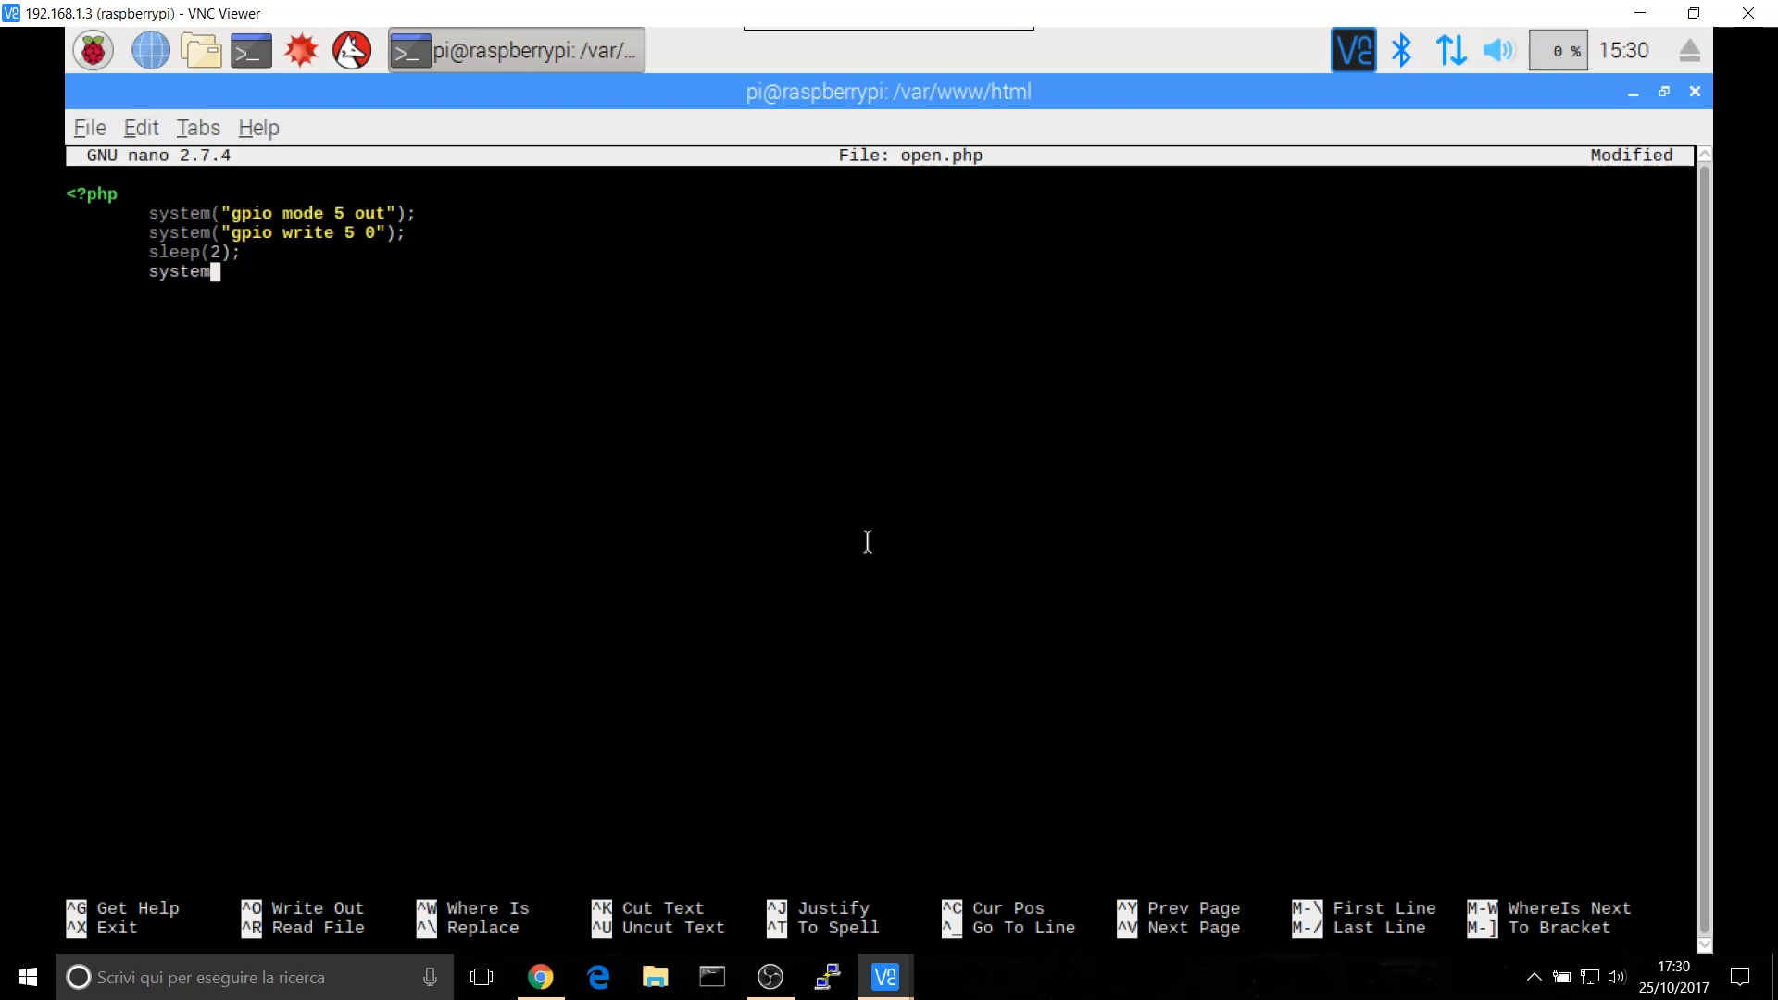
# - Add the final gpio write 5 1 call to open.php after glancing at the browser
pyautogui.write('("gpio write 5 1");')
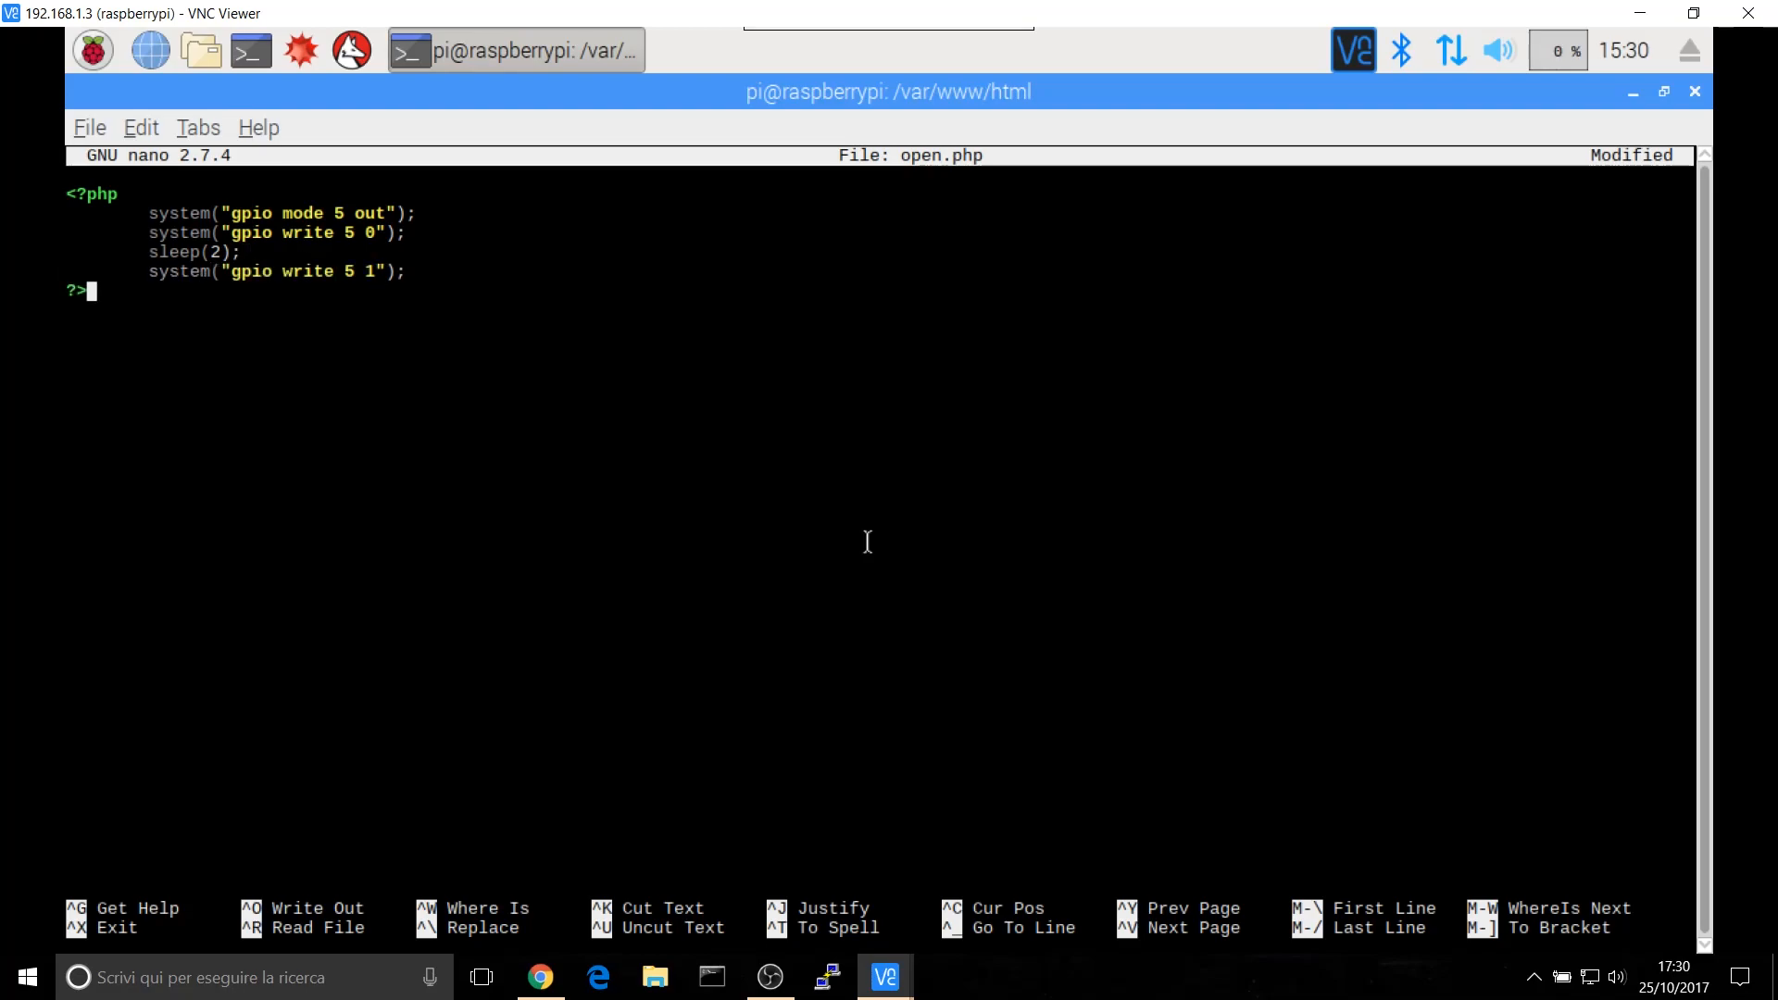
pyautogui.click(540, 977)
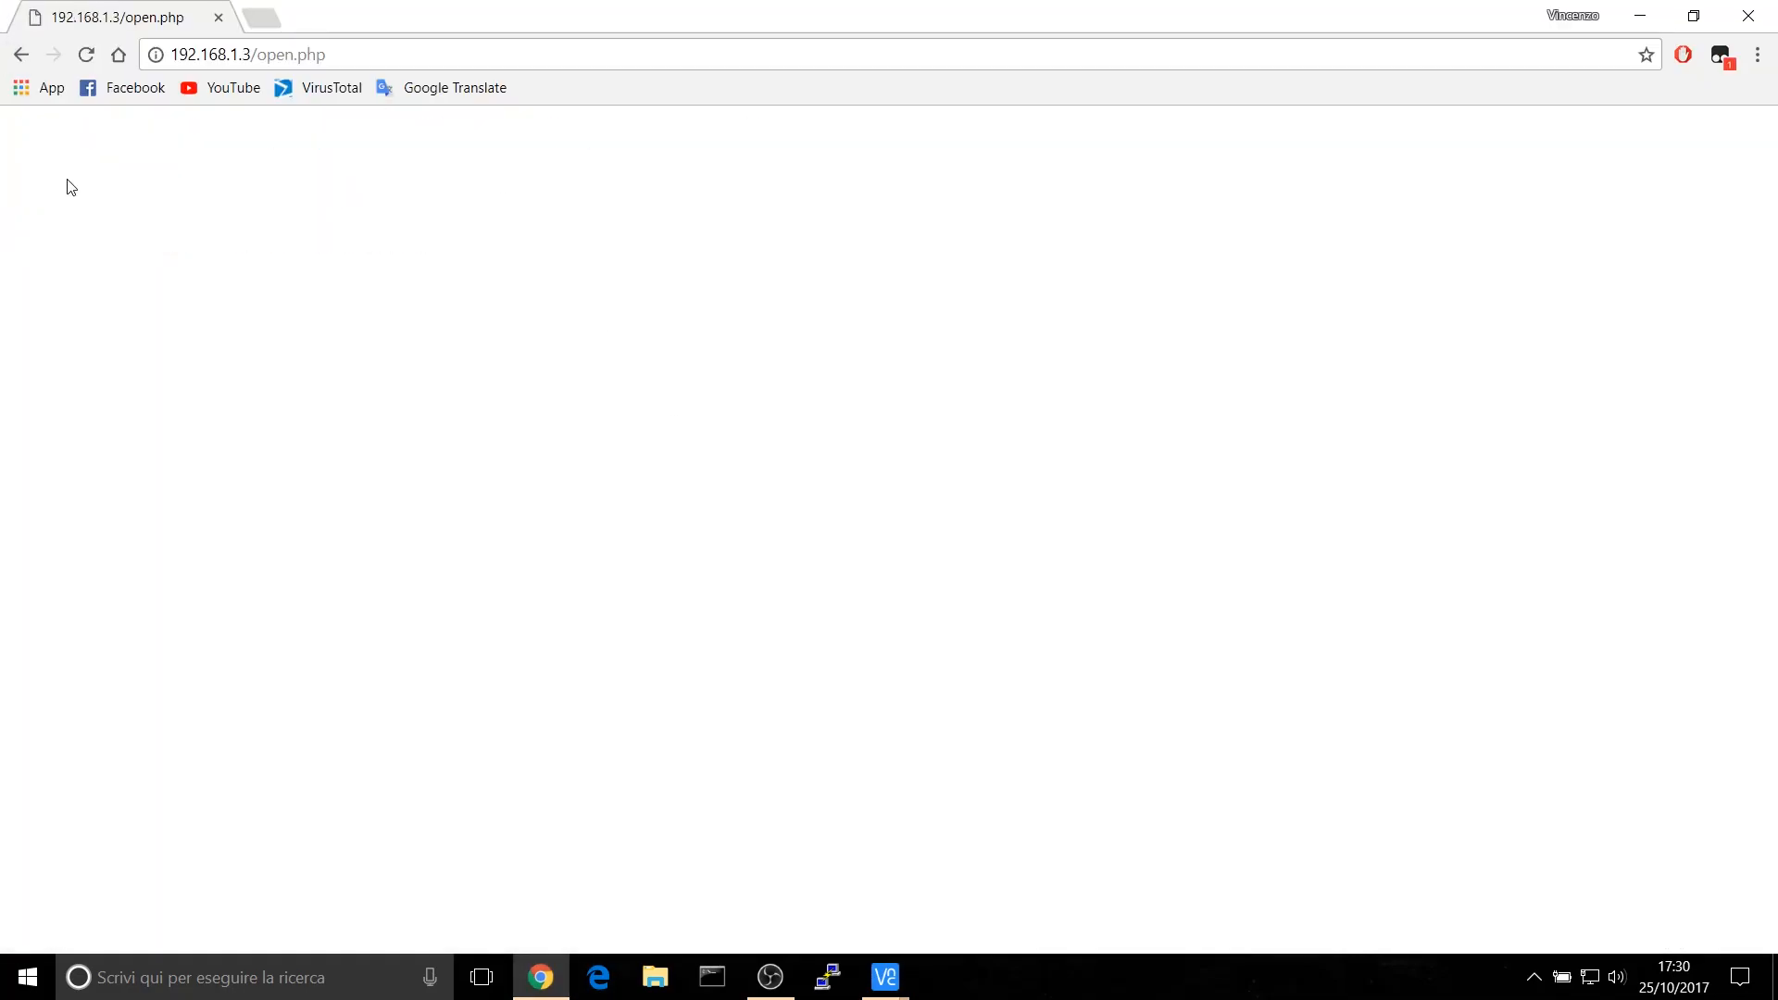
pyautogui.click(884, 976)
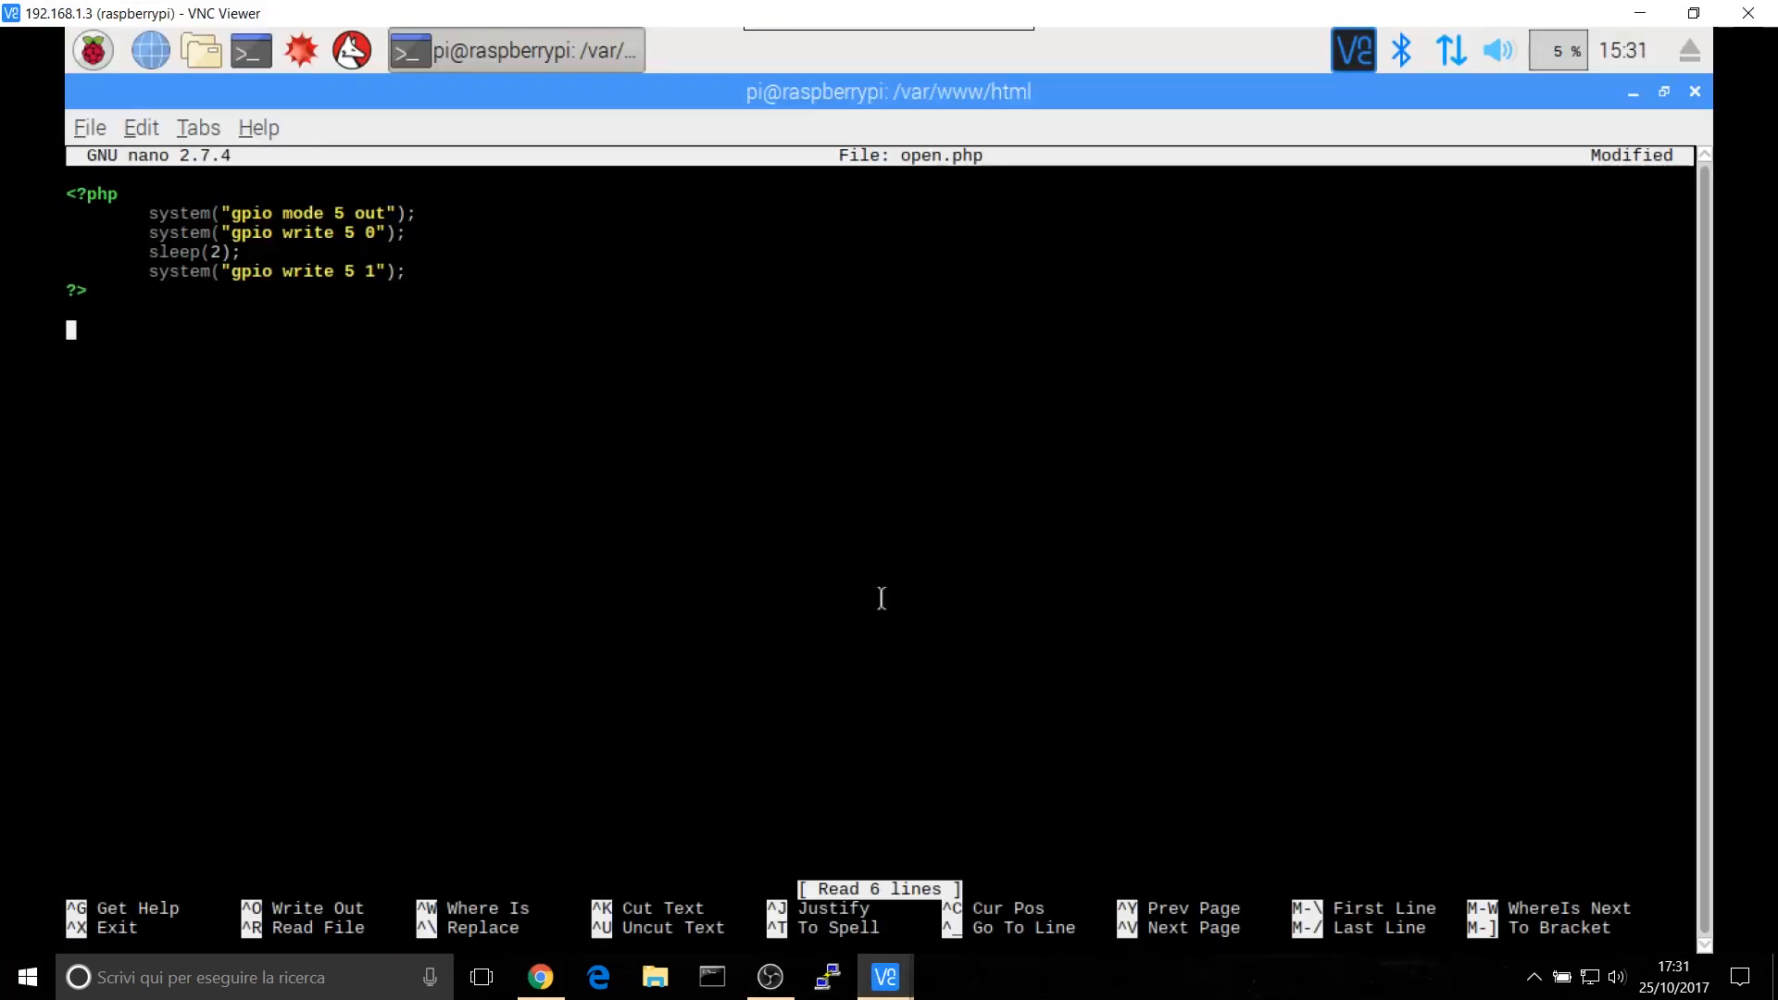
# - Add the 'Eseguito' heading and index.html back link to open.php, then save it
pyautogui.write('<h2>Eseguito</h2>')
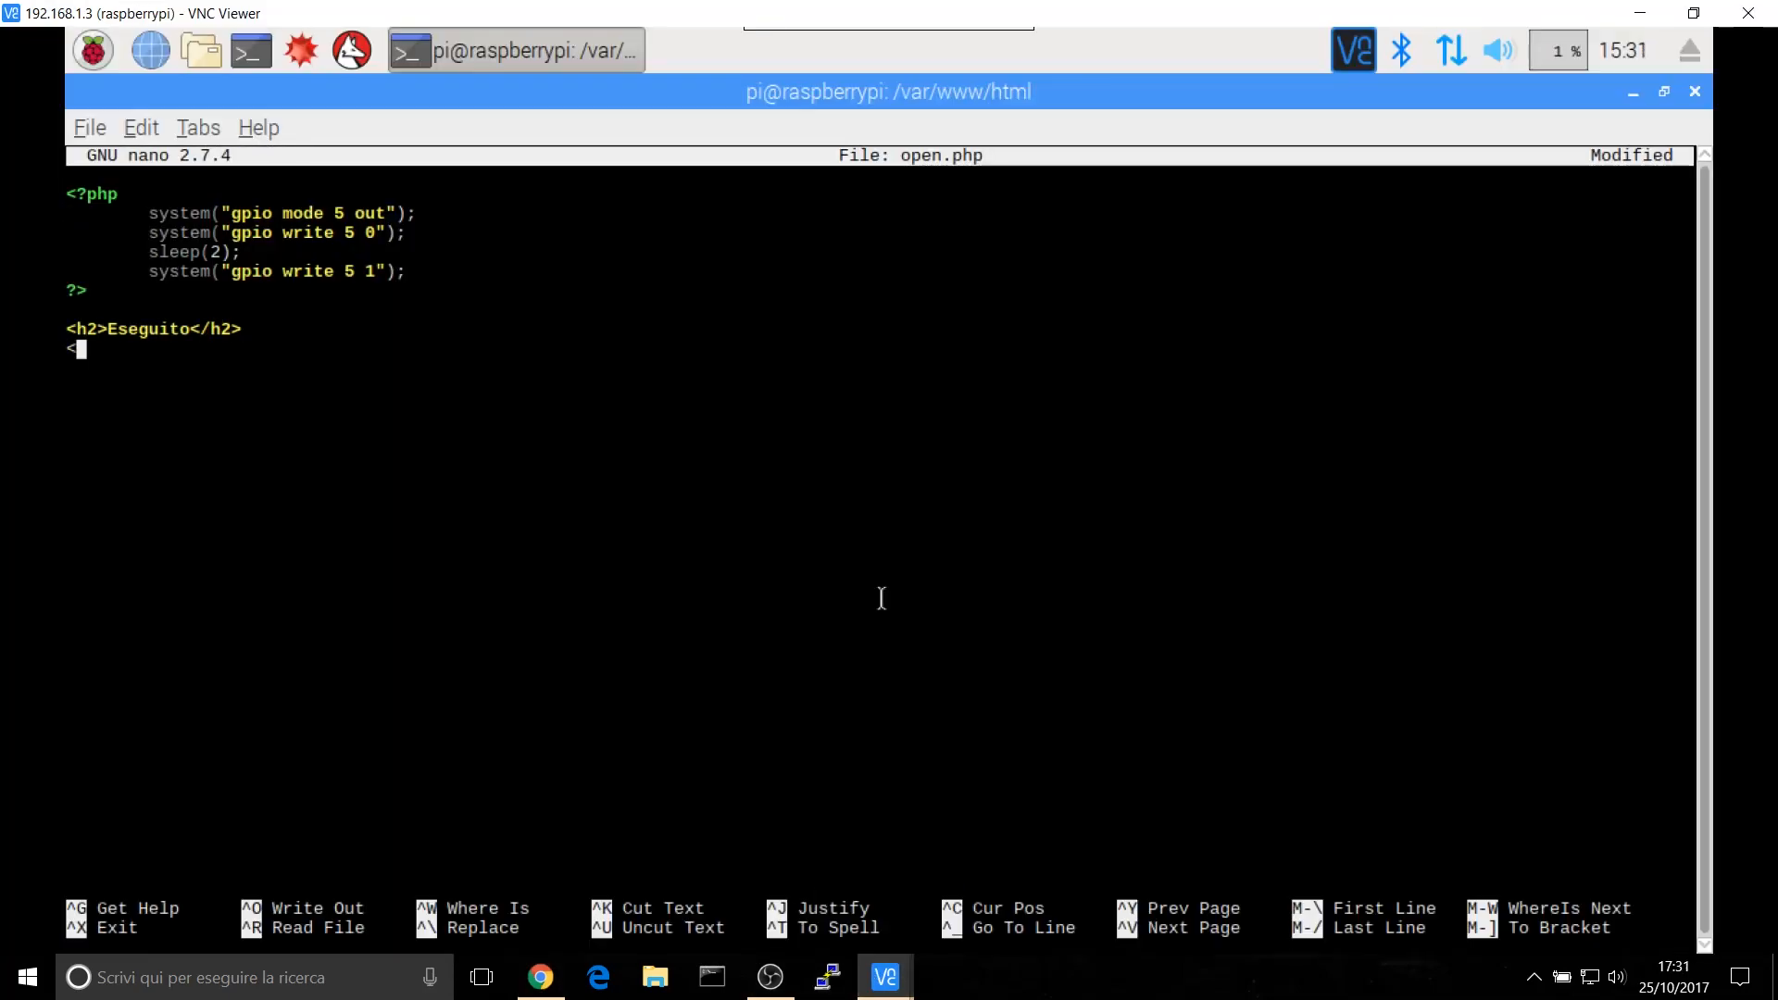
pyautogui.write('a href="index.html">&larr;Torna indietro')
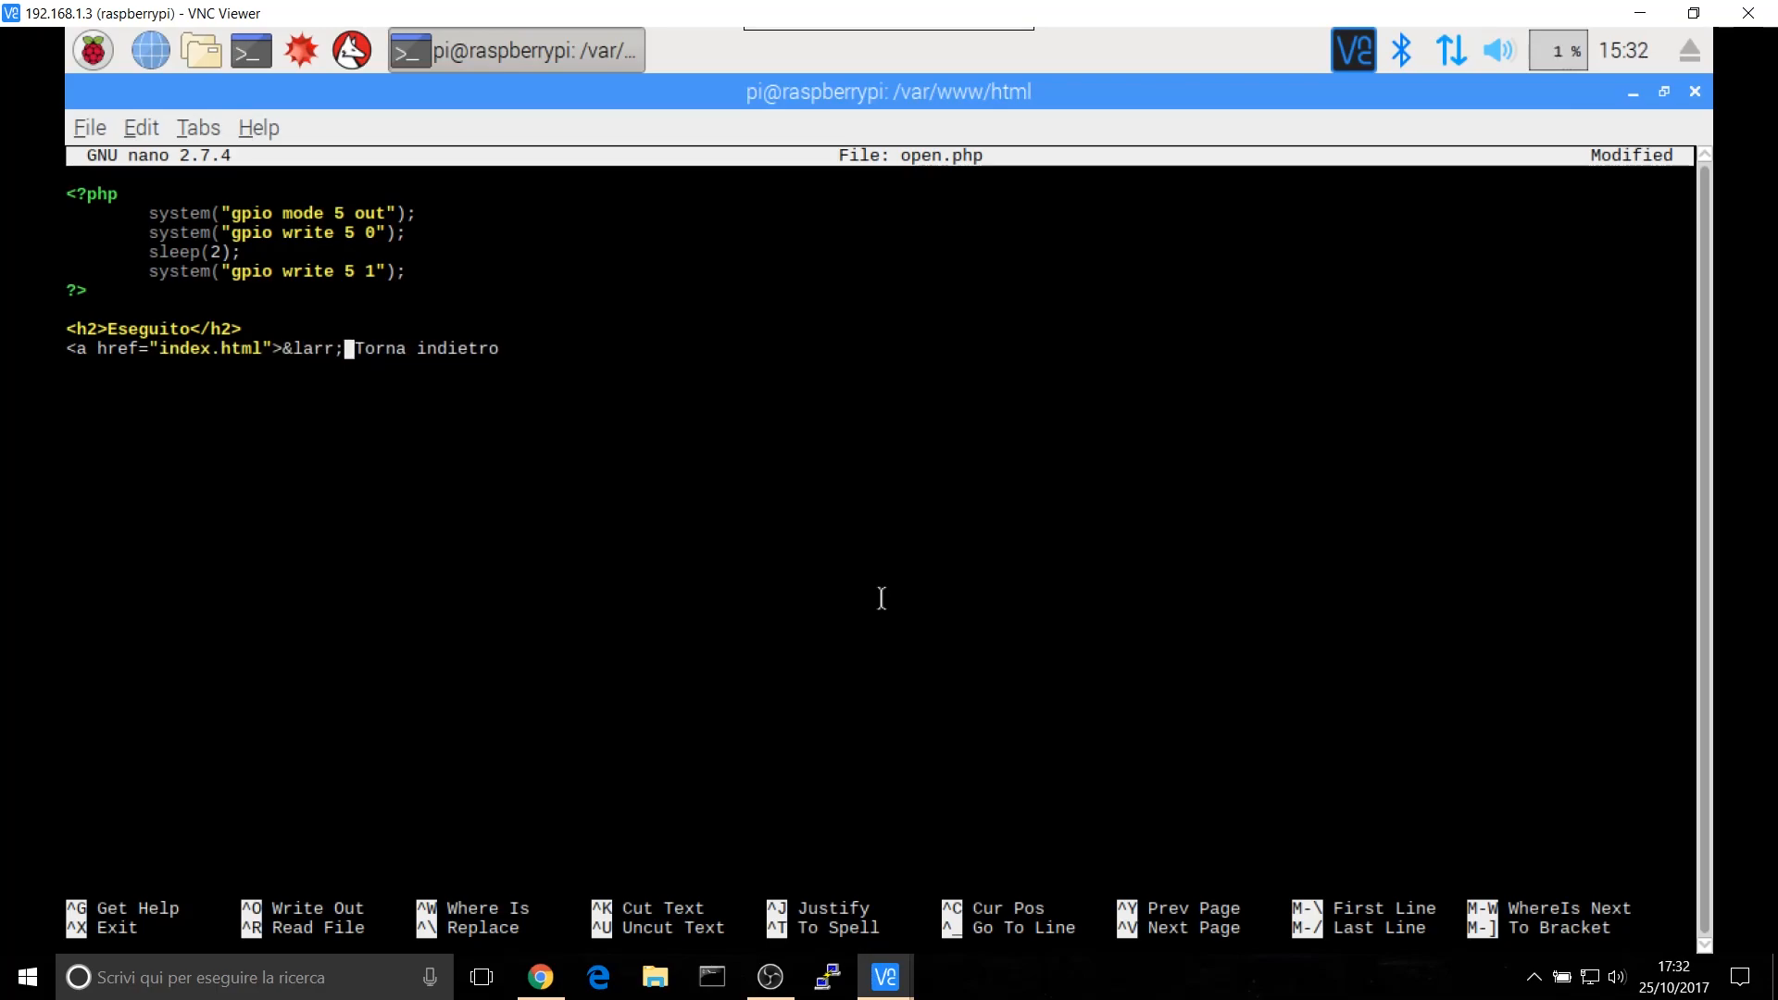
pyautogui.write('</')
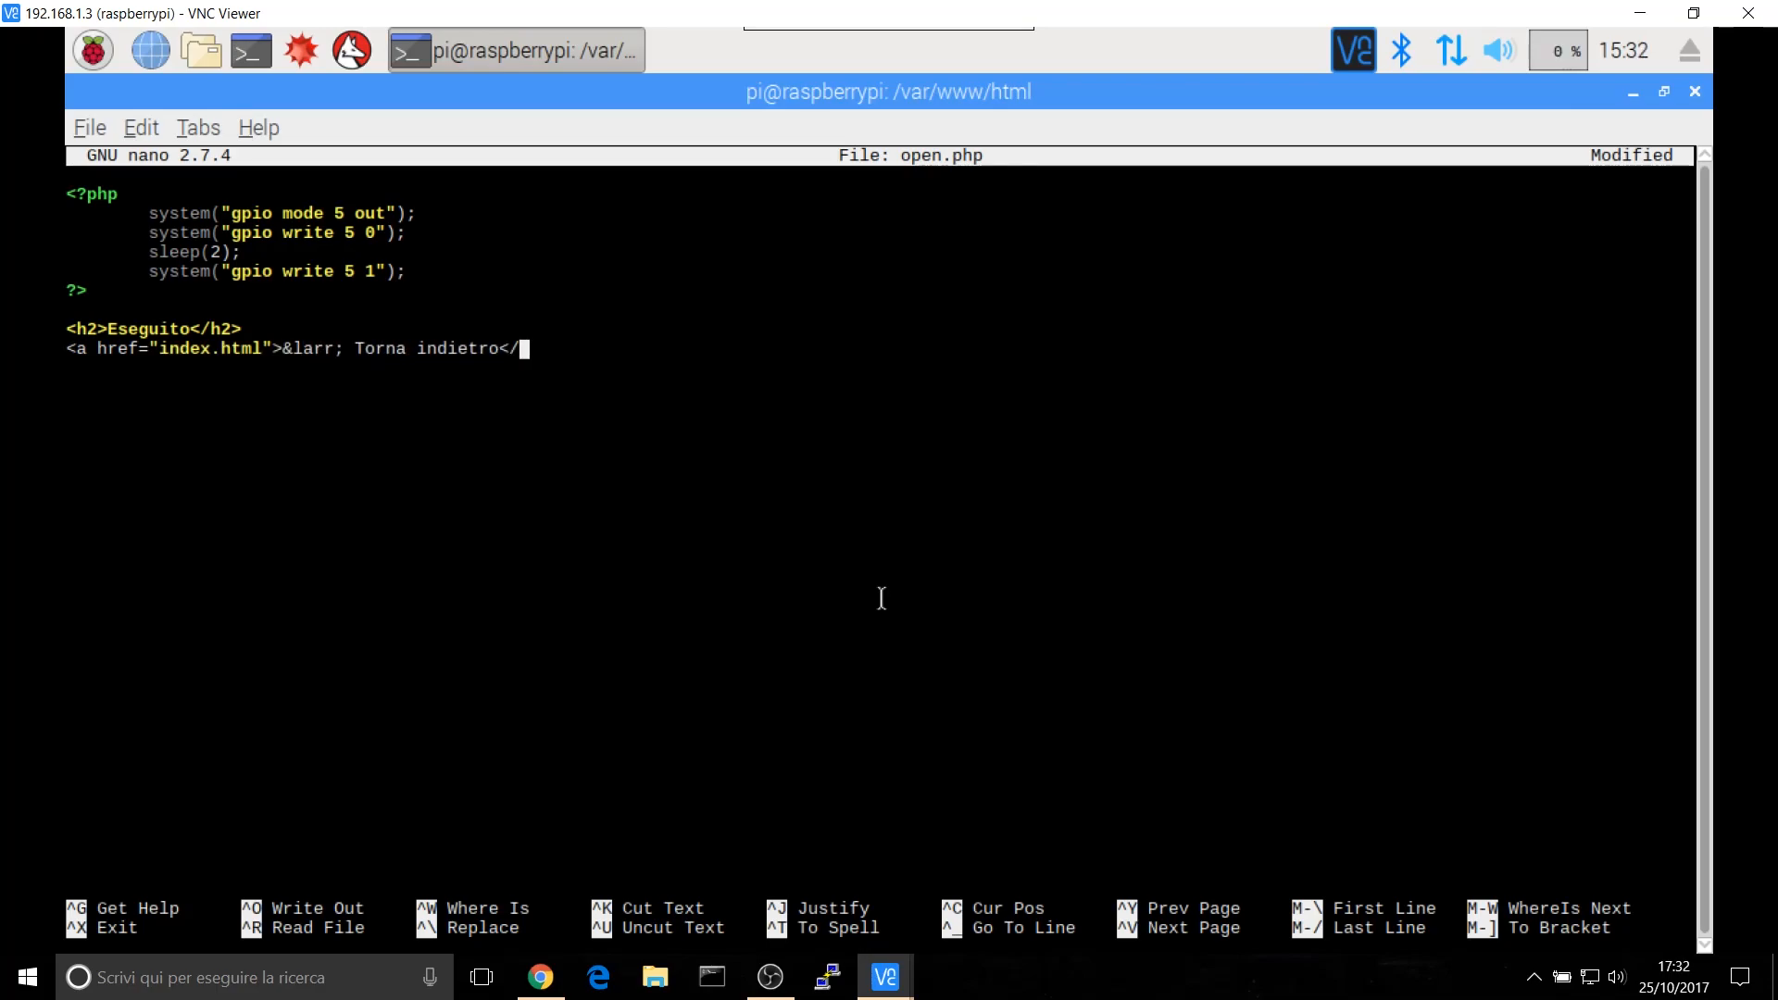
pyautogui.press('ctrl+o')
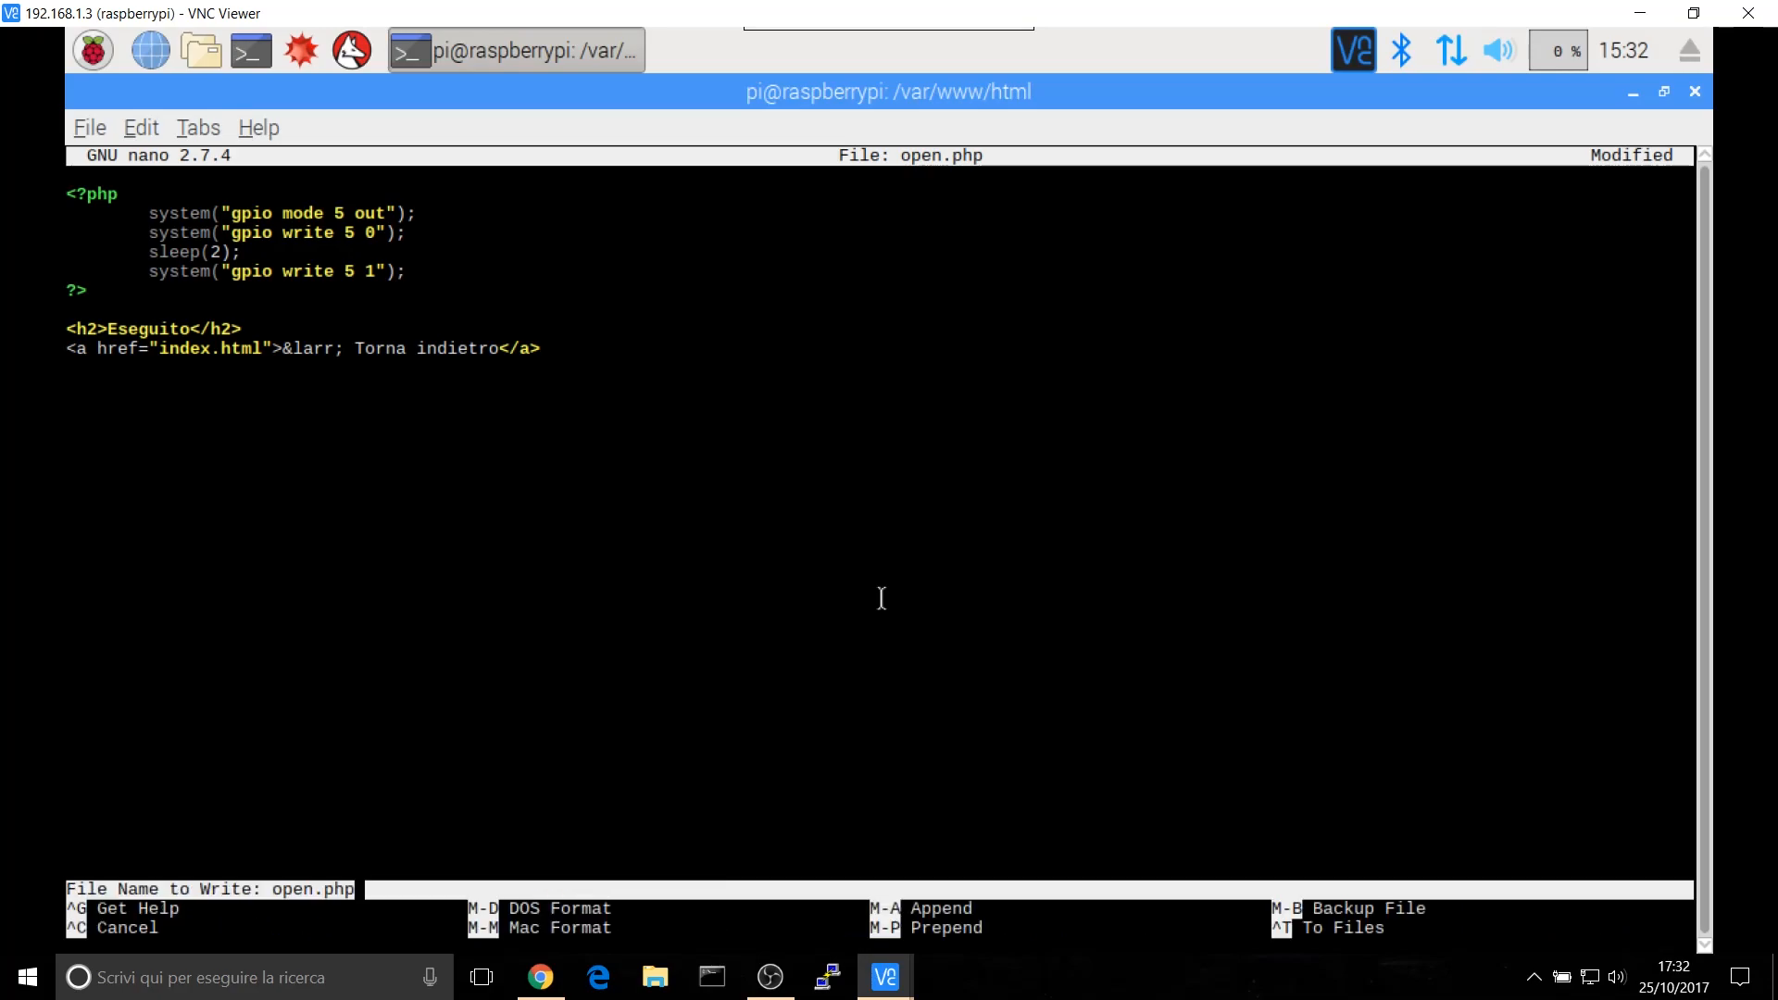
pyautogui.click(540, 976)
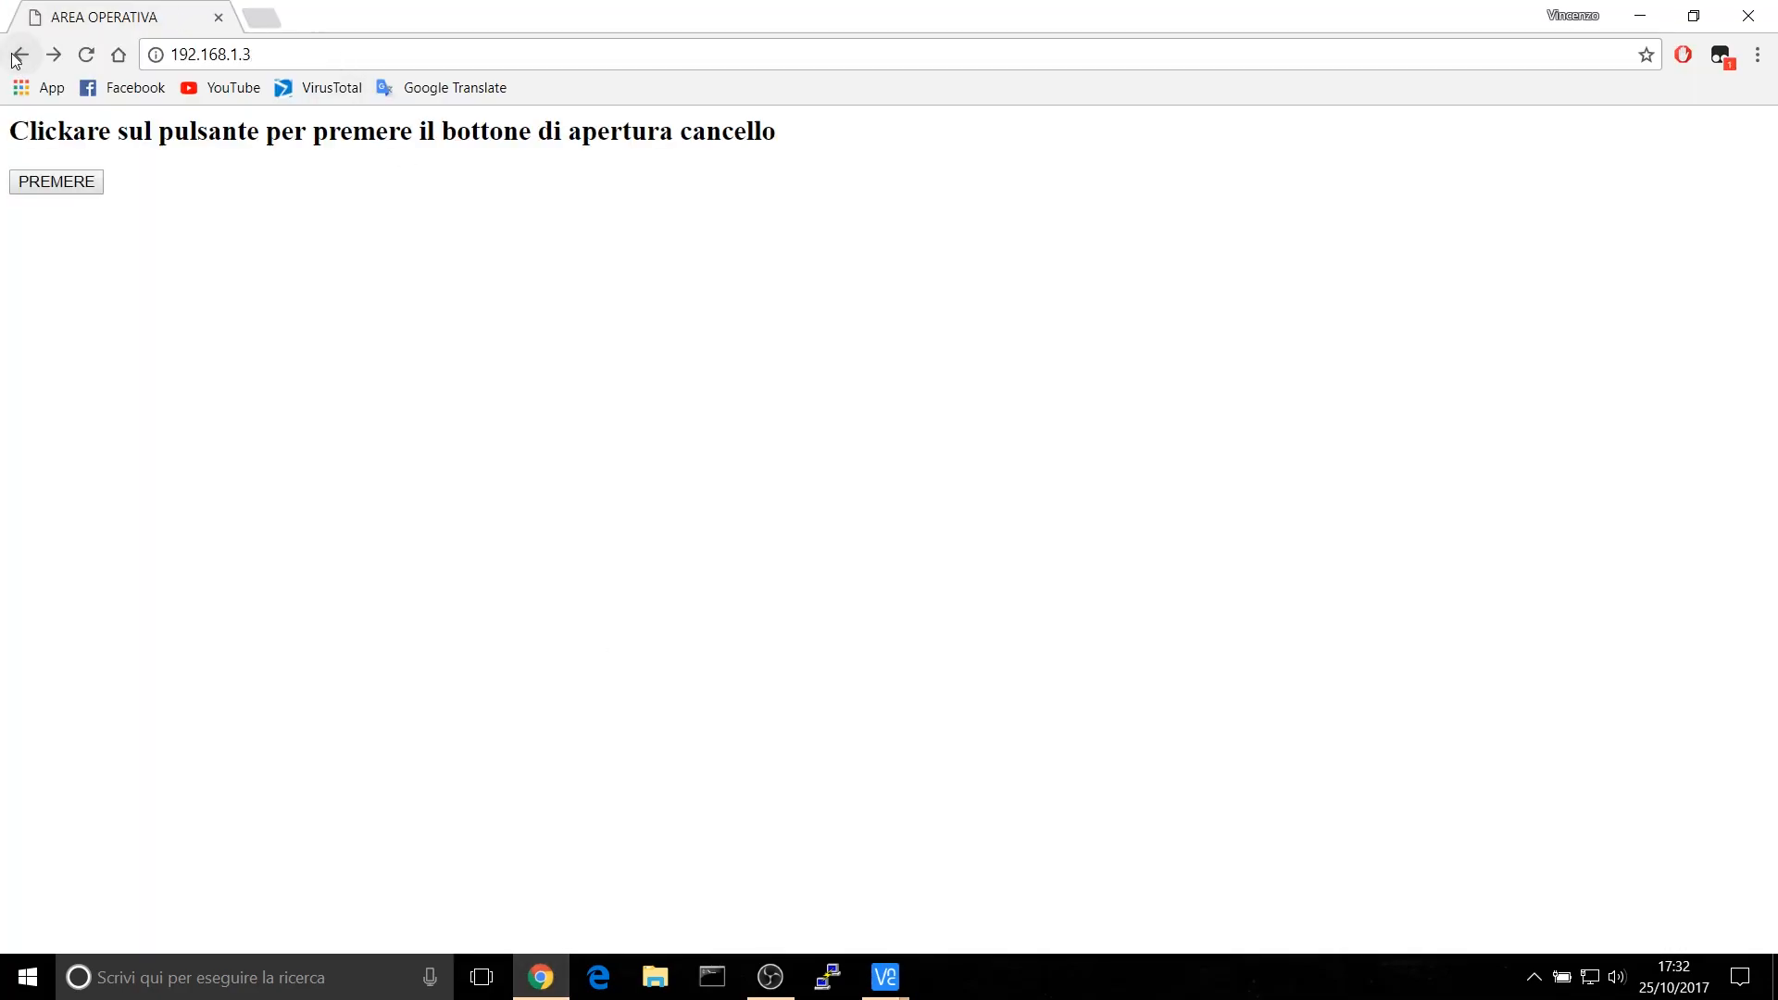
# - Press PREMERE to load open.php, then follow the back link to index.html
pyautogui.click(55, 181)
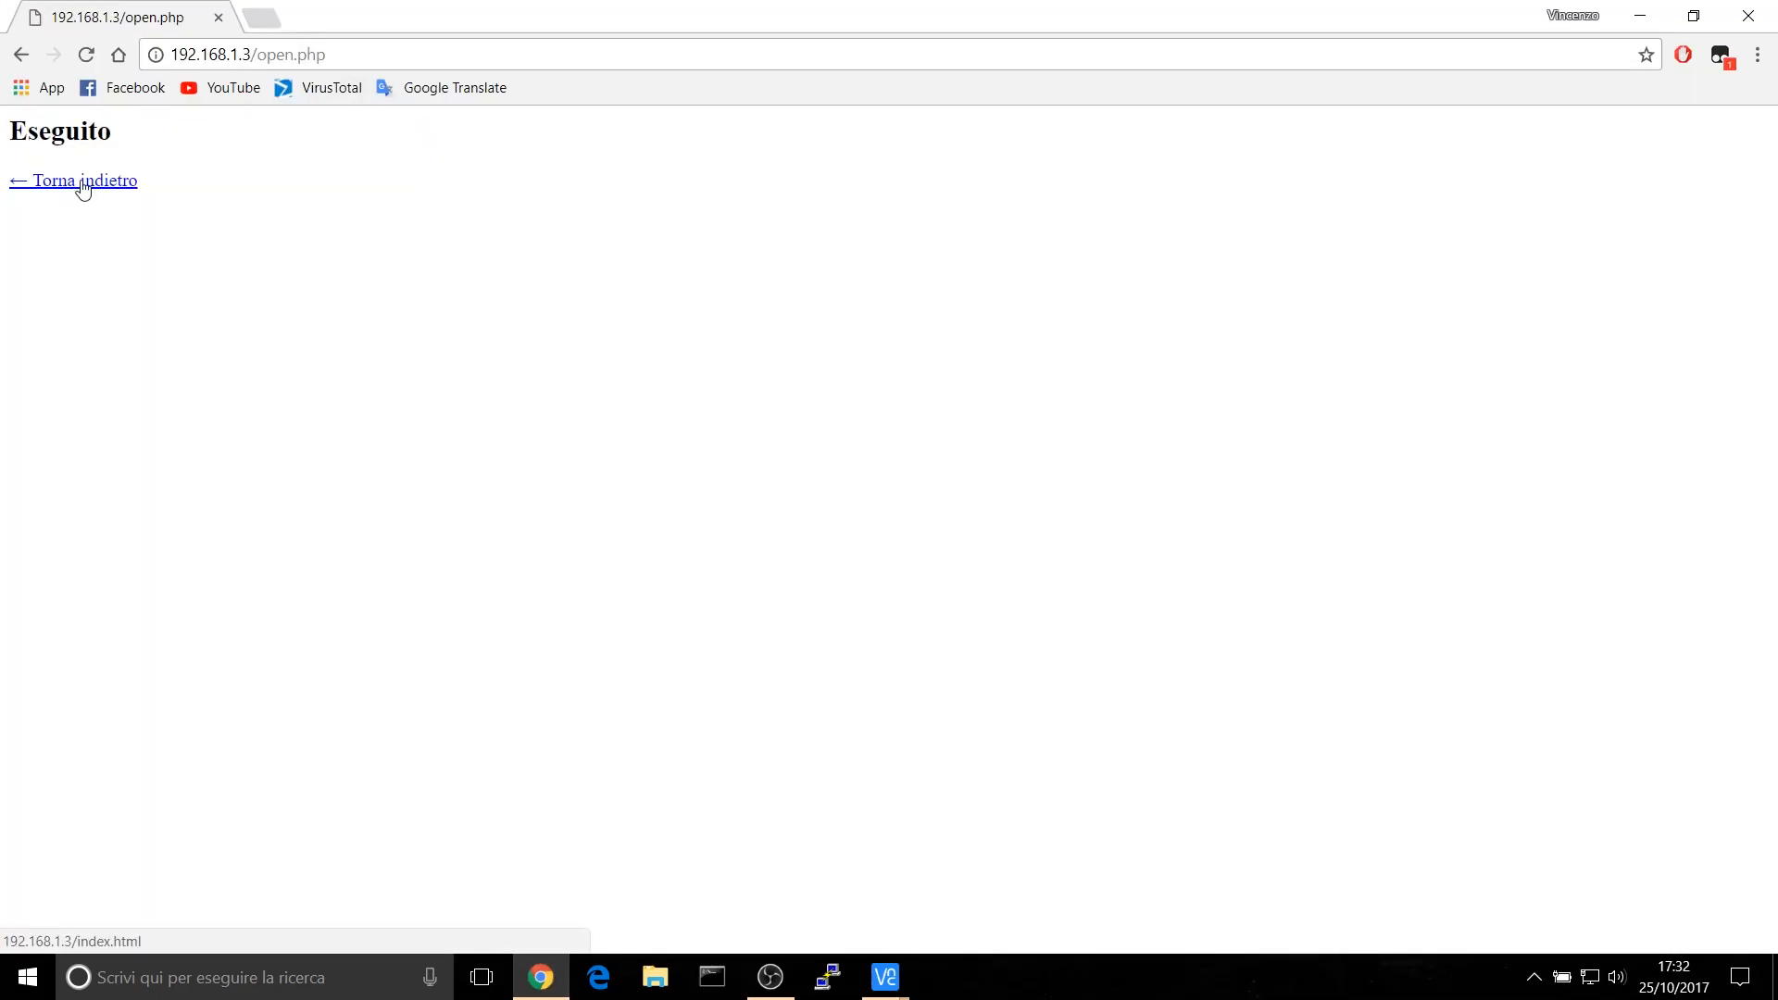
pyautogui.click(72, 181)
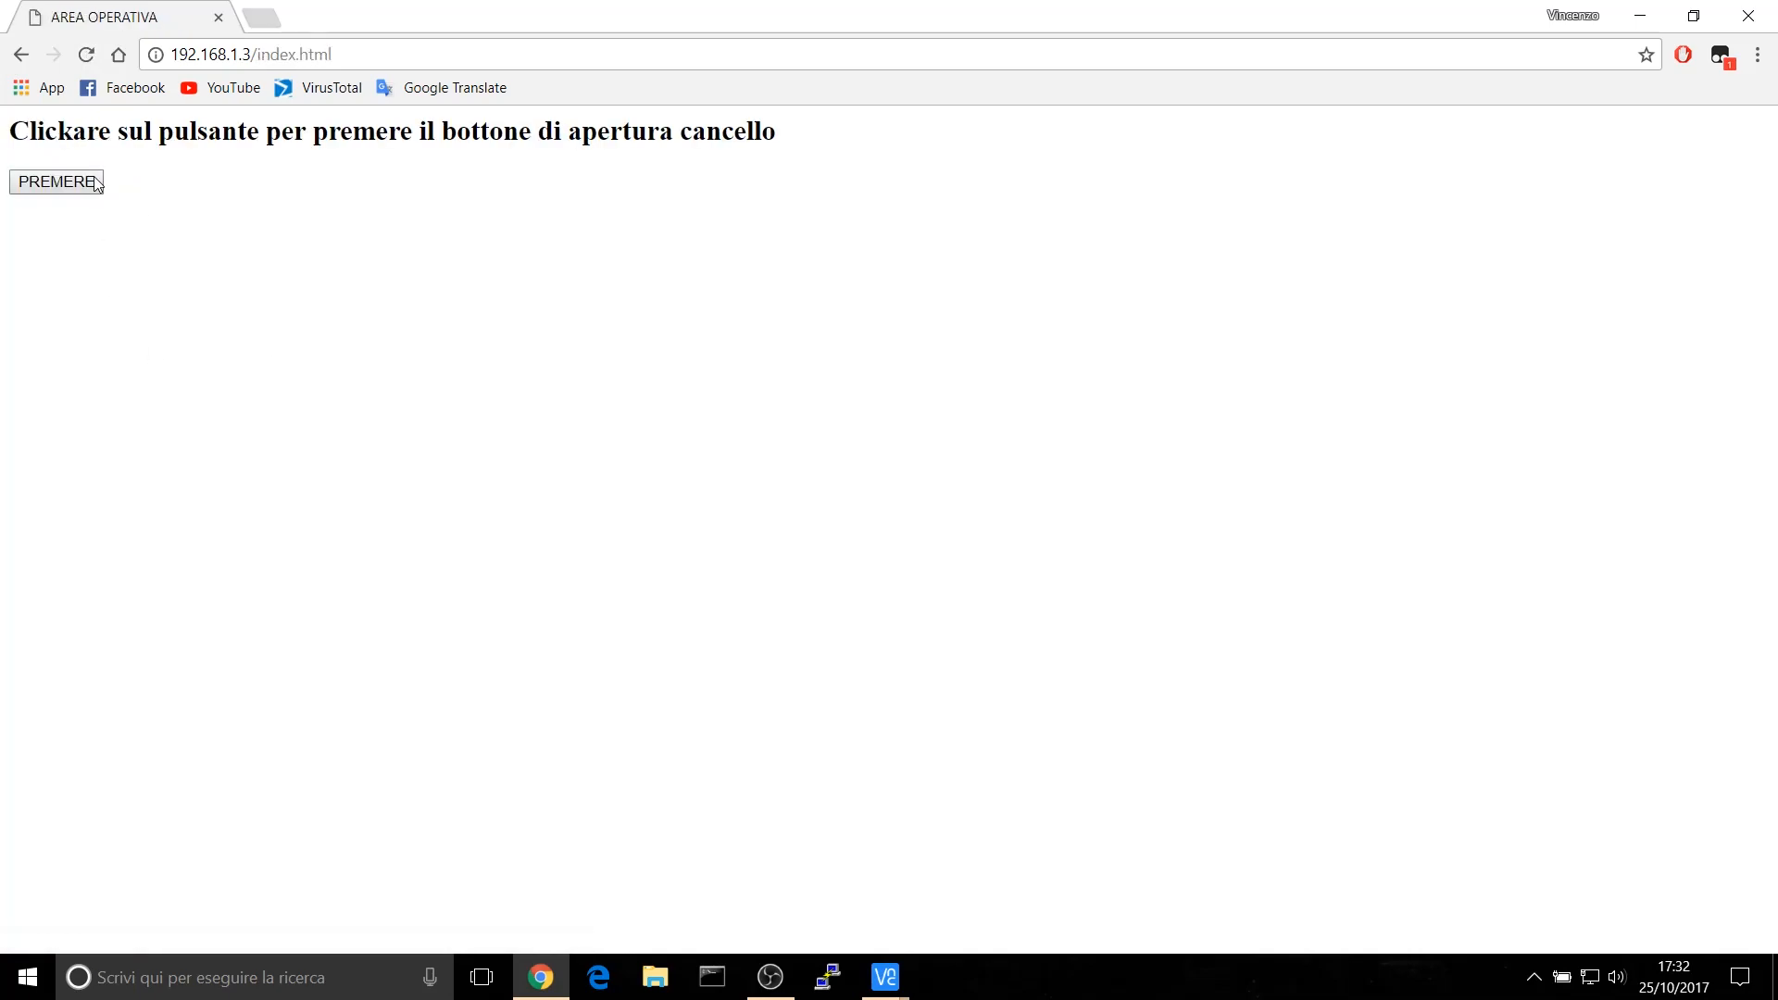